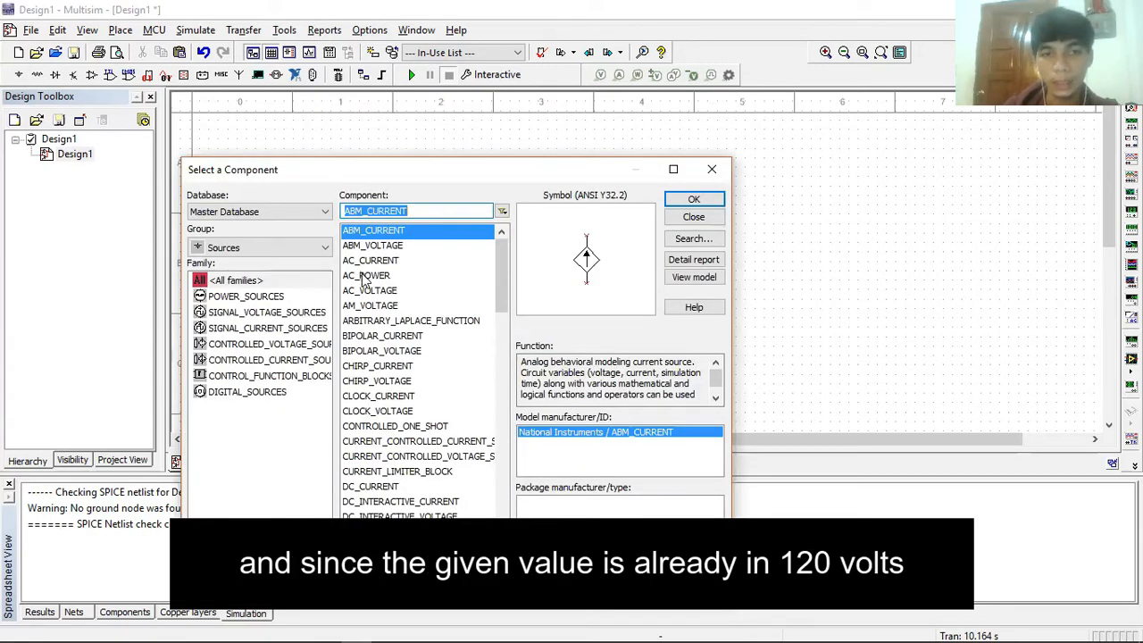
Step: Choose the AC_POWER source and place V1, rated 120 Vrms at 60 Hz
click(693, 216)
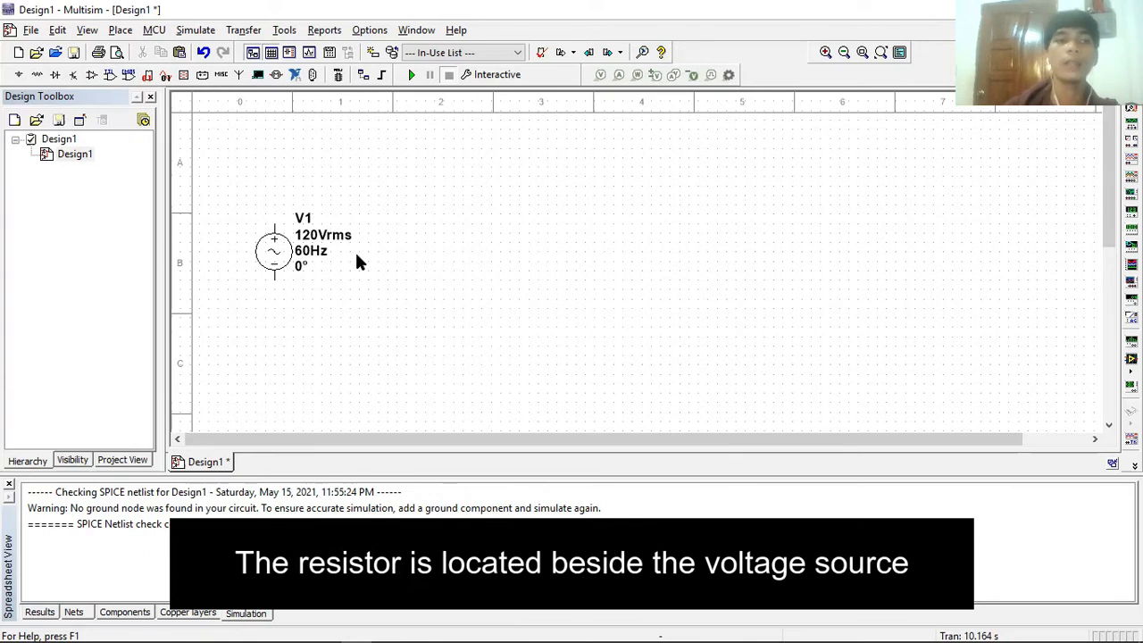
mouse_move(130, 260)
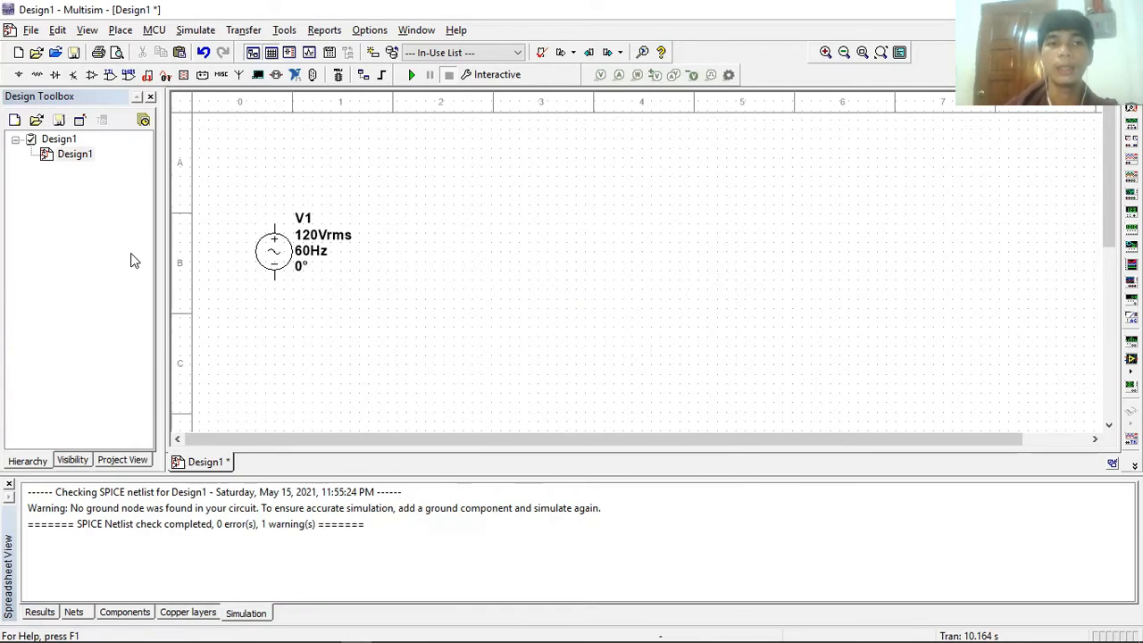
mouse_move(37, 75)
text(80)
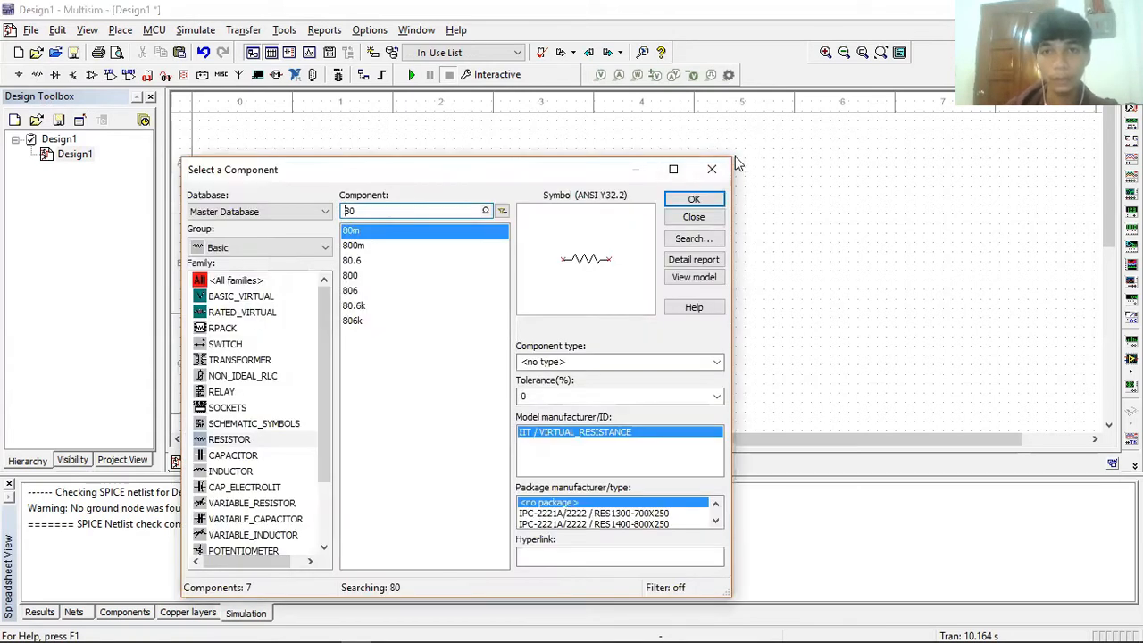
Step: Place 80 Ω resistors R1 and R2 from the Basic catalogue beside V1
click(694, 198)
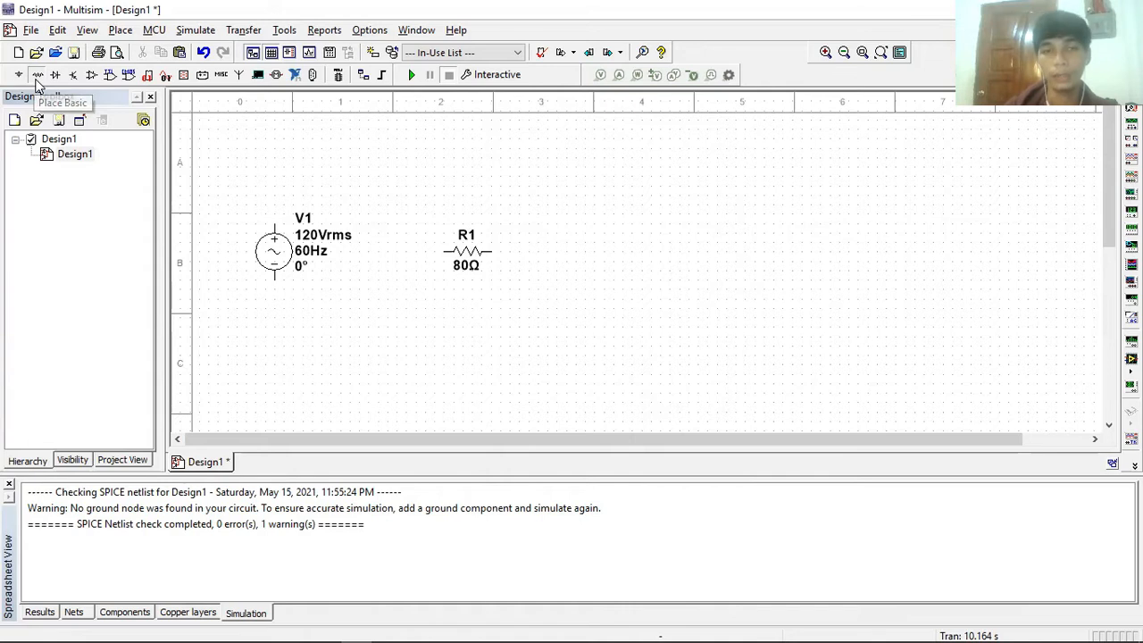
click(37, 75)
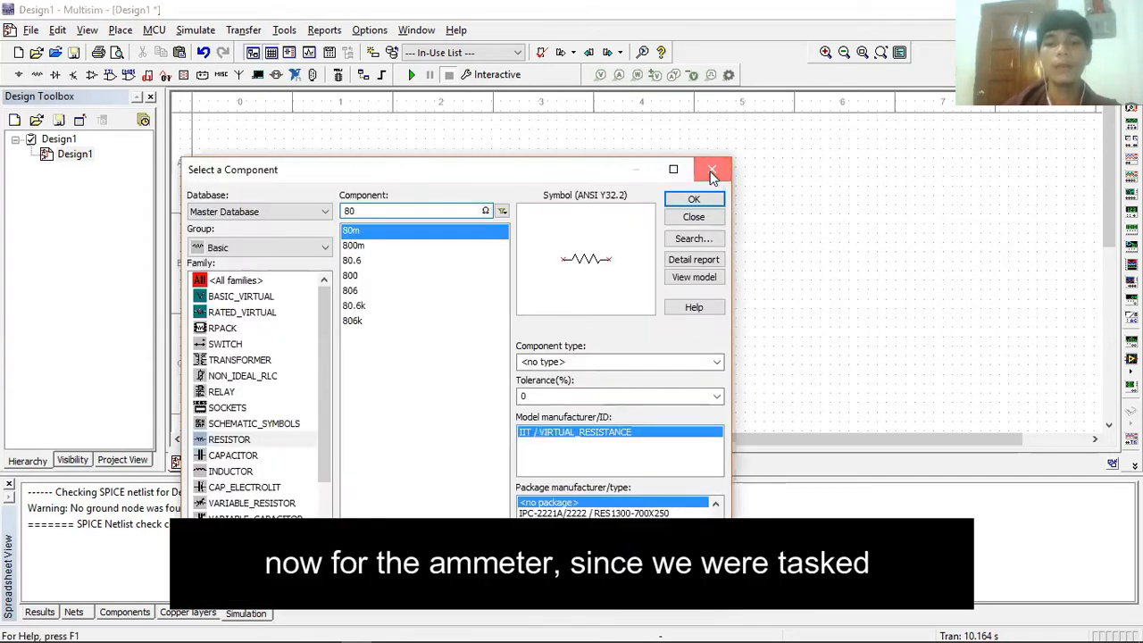
click(711, 170)
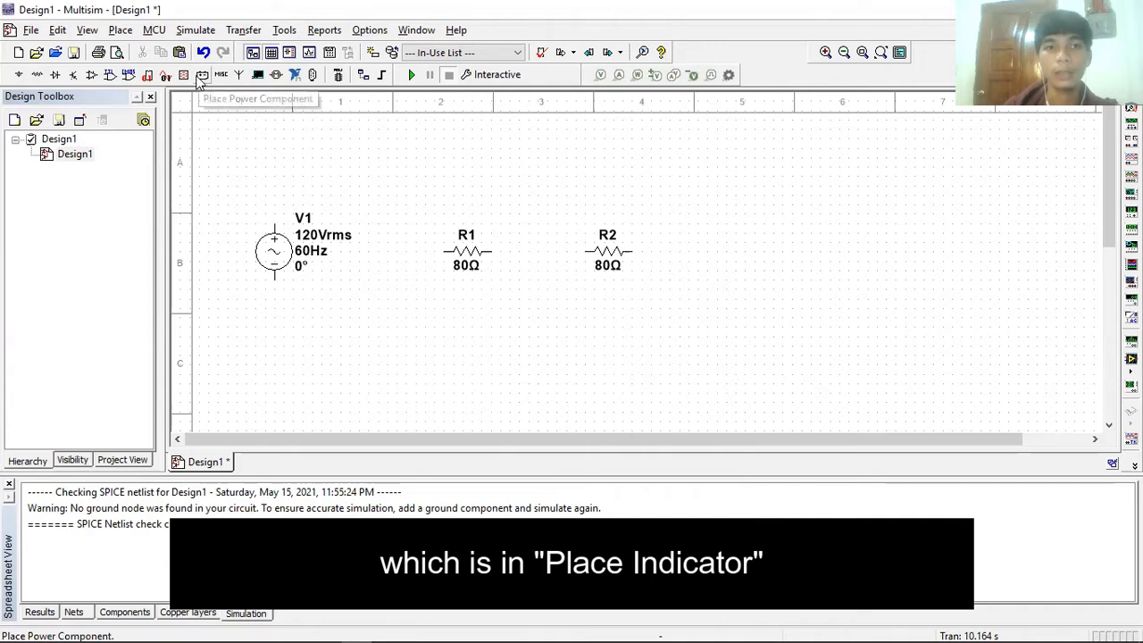
mouse_move(184, 75)
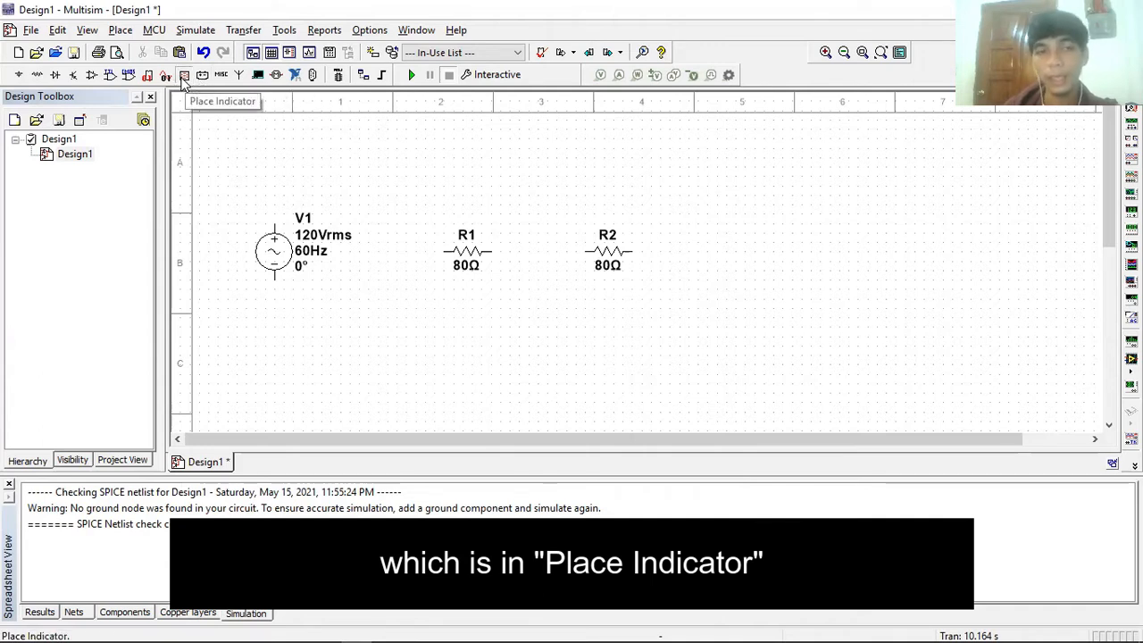
Step: Browse the indicator ammeters without placing one, then drop multimeter XMM1 above V1
click(184, 74)
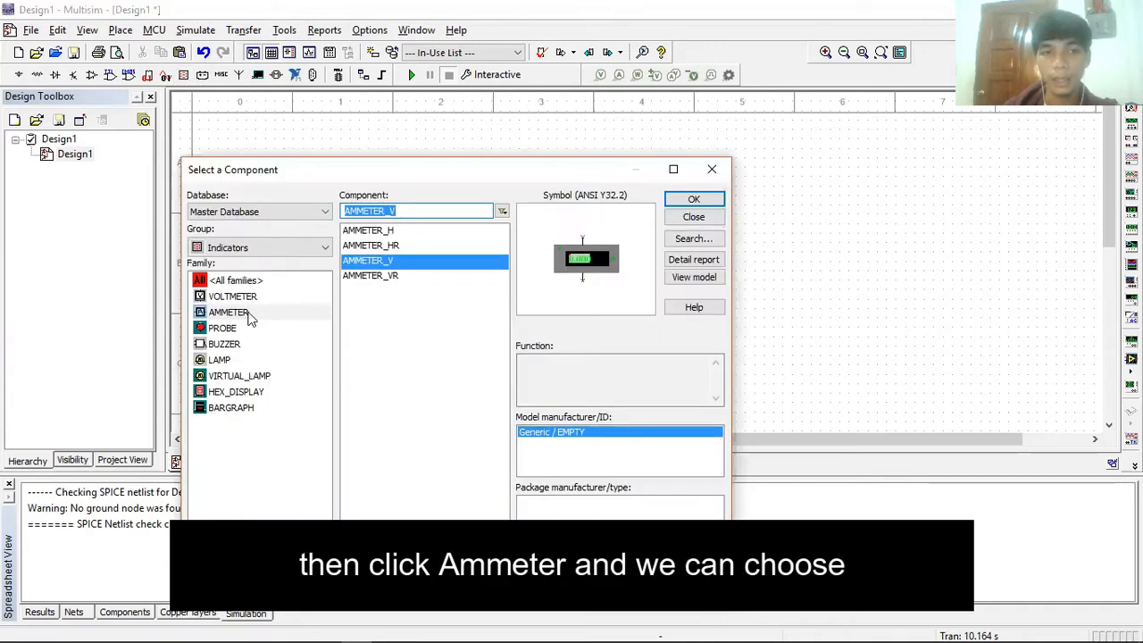
click(229, 311)
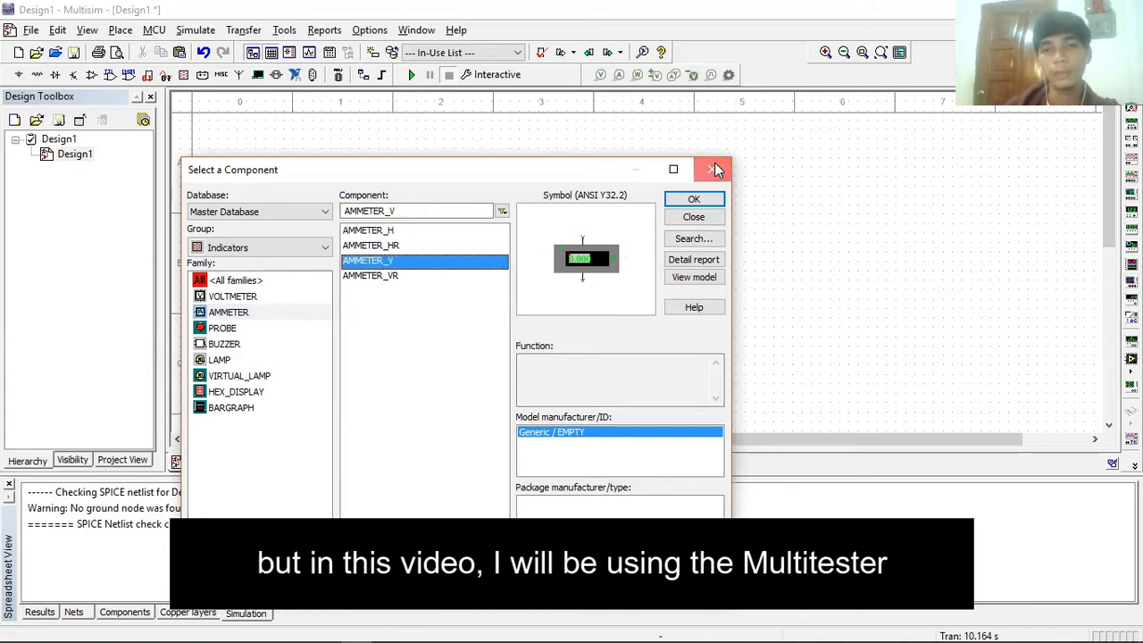
click(715, 169)
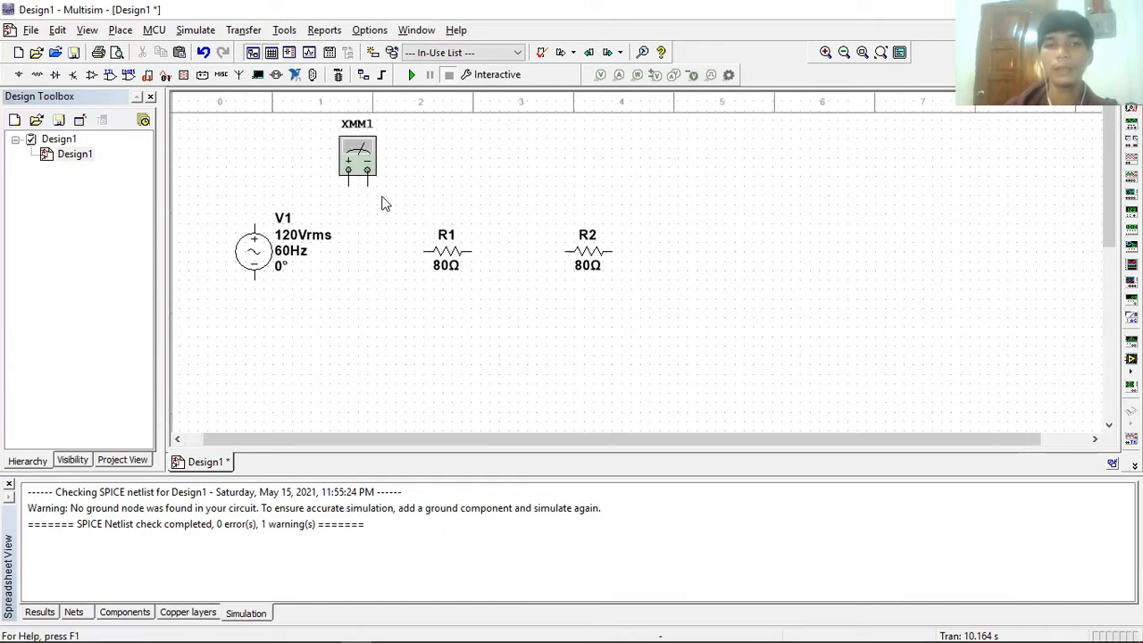
mouse_move(398, 183)
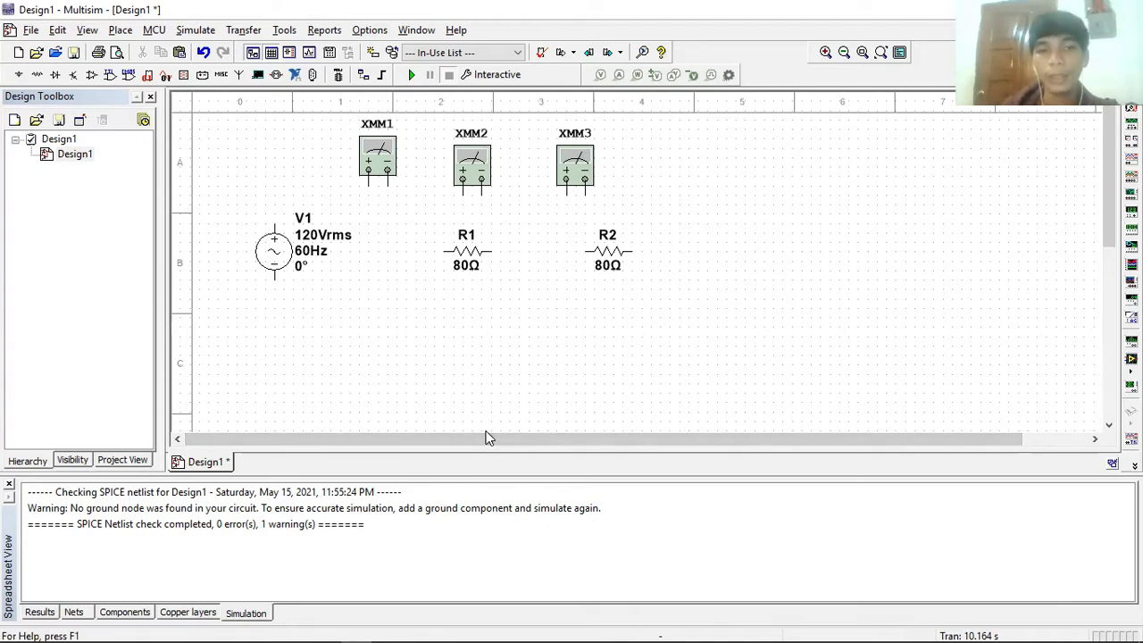
Step: Rotate XMM2 90° clockwise and move XMM2 and XMM3 above R1 and R2
click(472, 168)
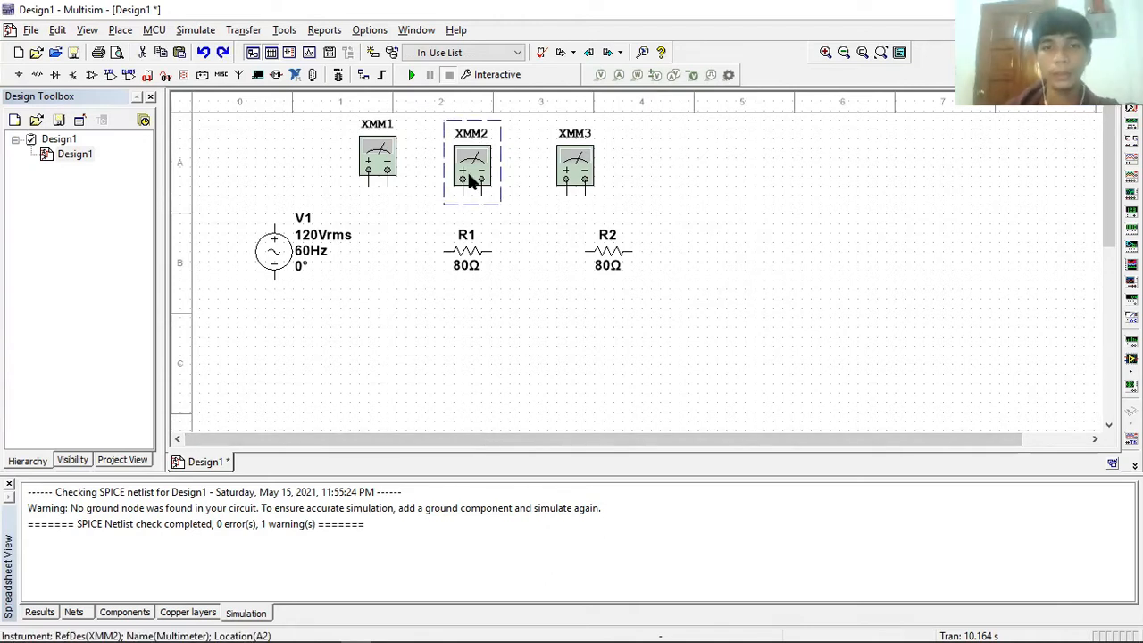
right_click(472, 174)
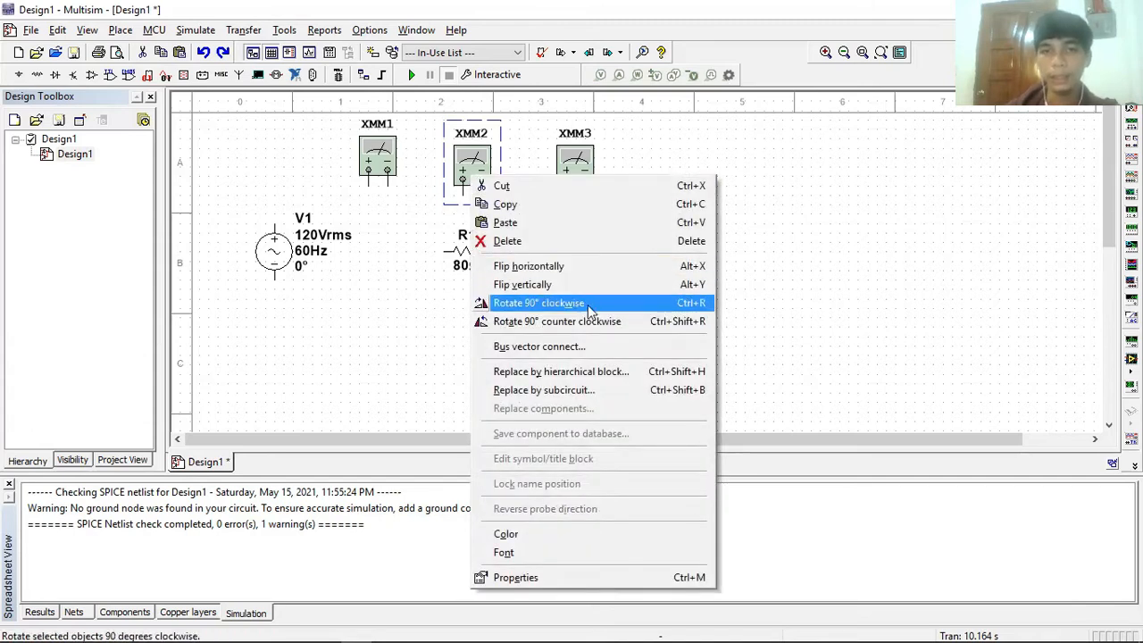
click(538, 303)
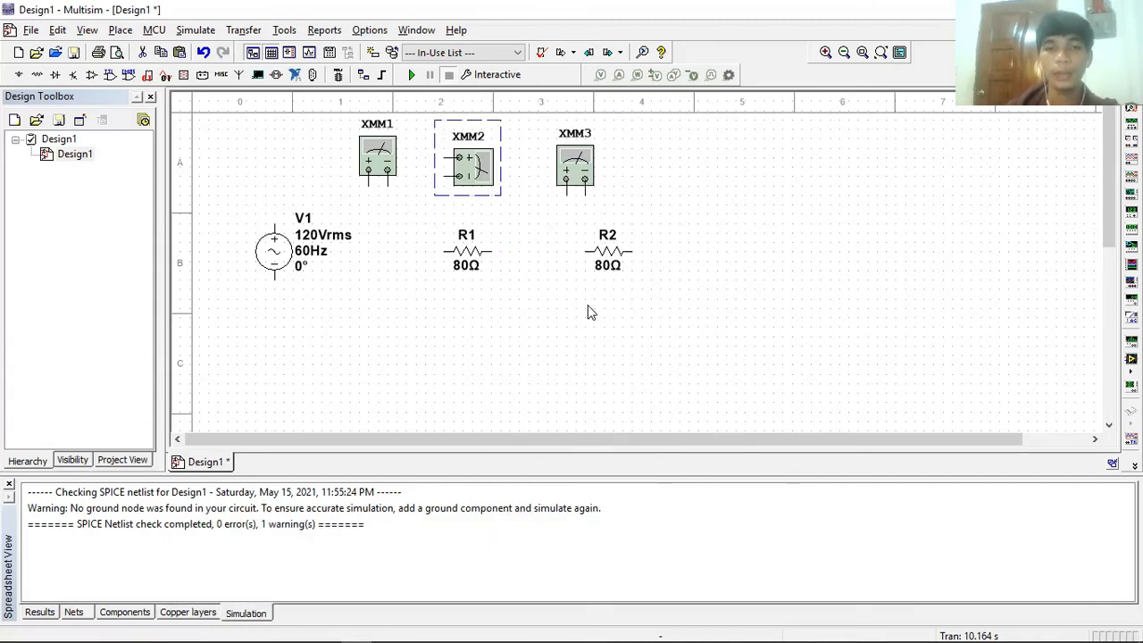
drag(467, 161, 480, 205)
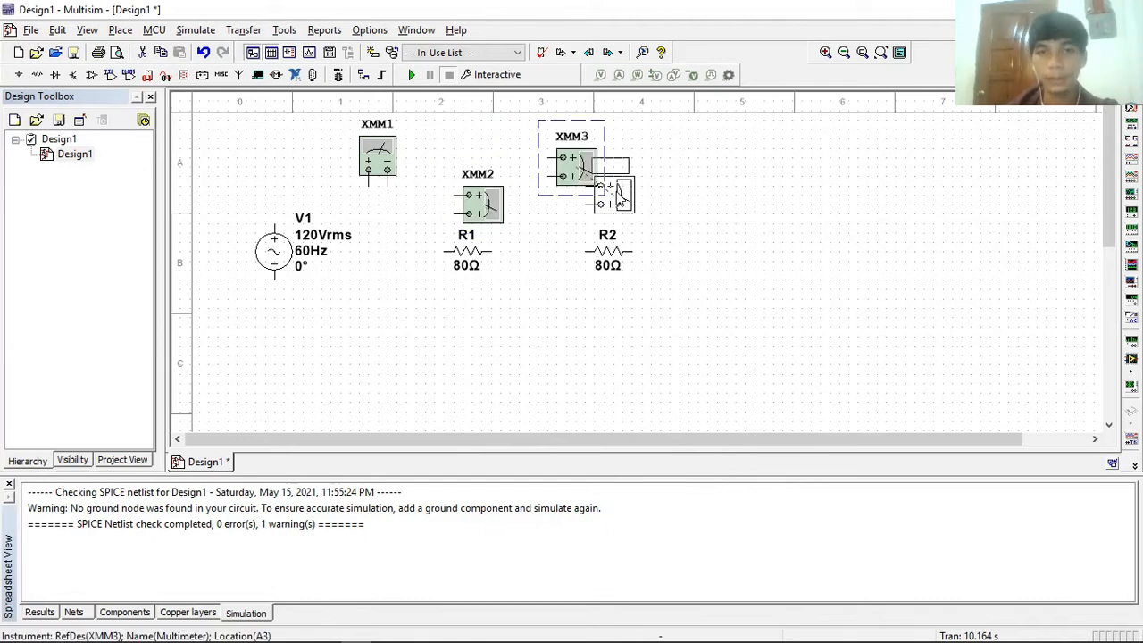
drag(580, 165, 619, 209)
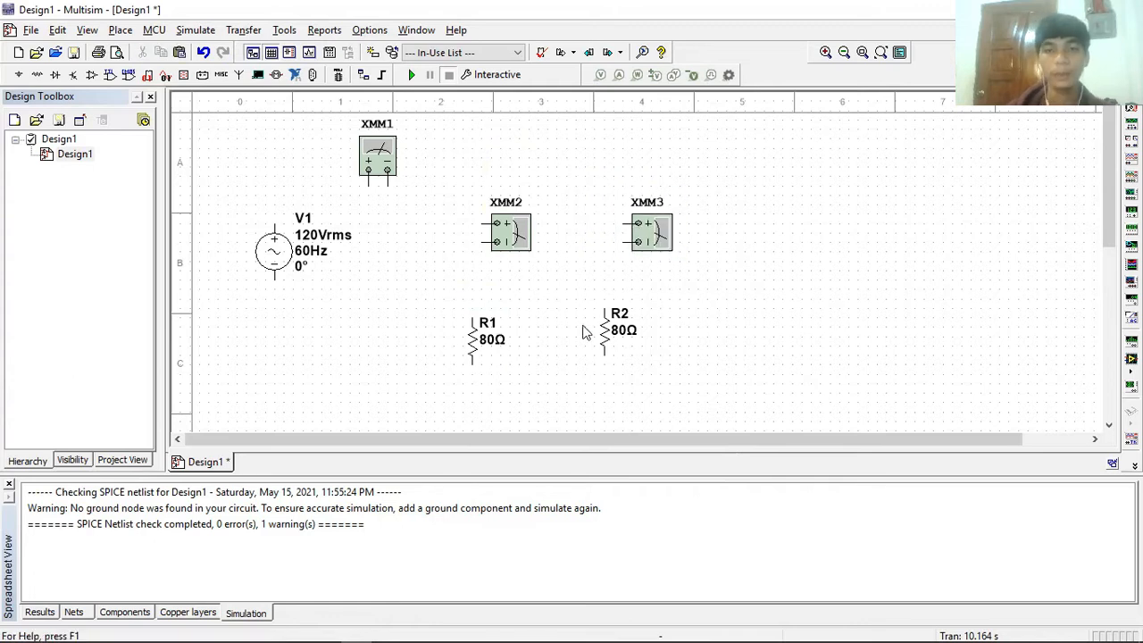
click(487, 335)
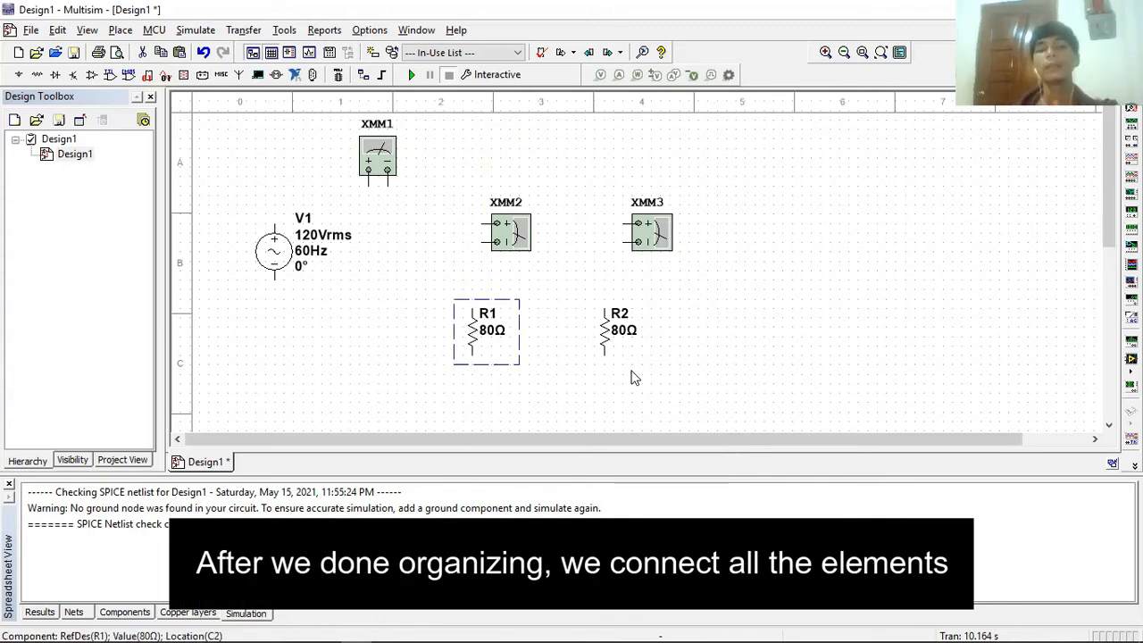
mouse_move(295, 317)
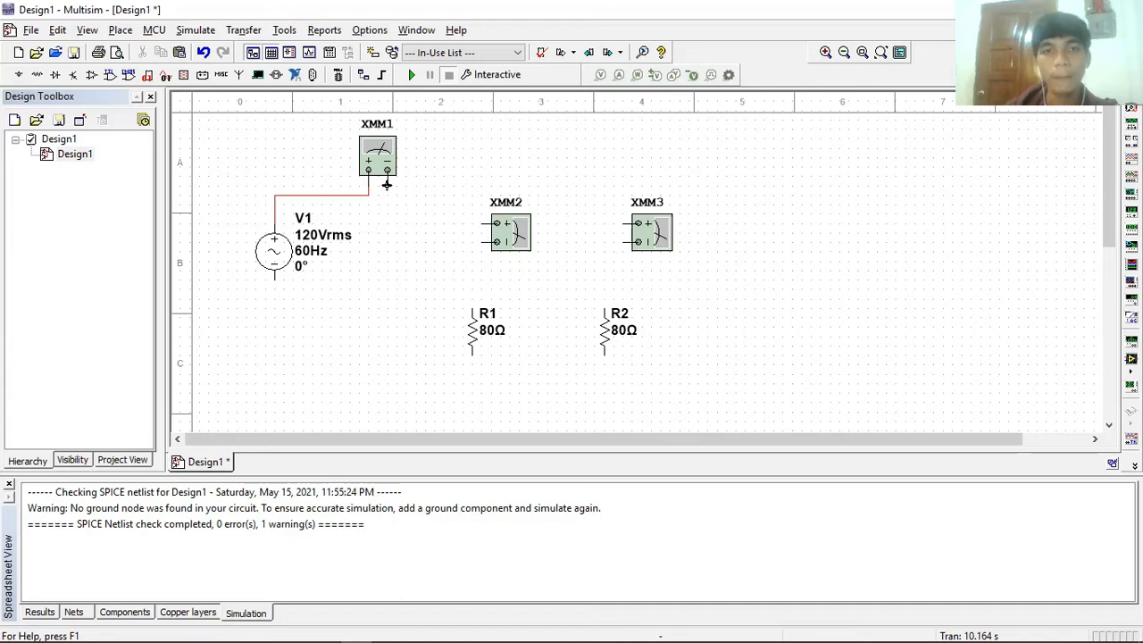
Step: Wire V1 through XMM1 into parallel XMM2–R1 and XMM3–R2 branches, then open XMM1's panel
drag(386, 186, 480, 238)
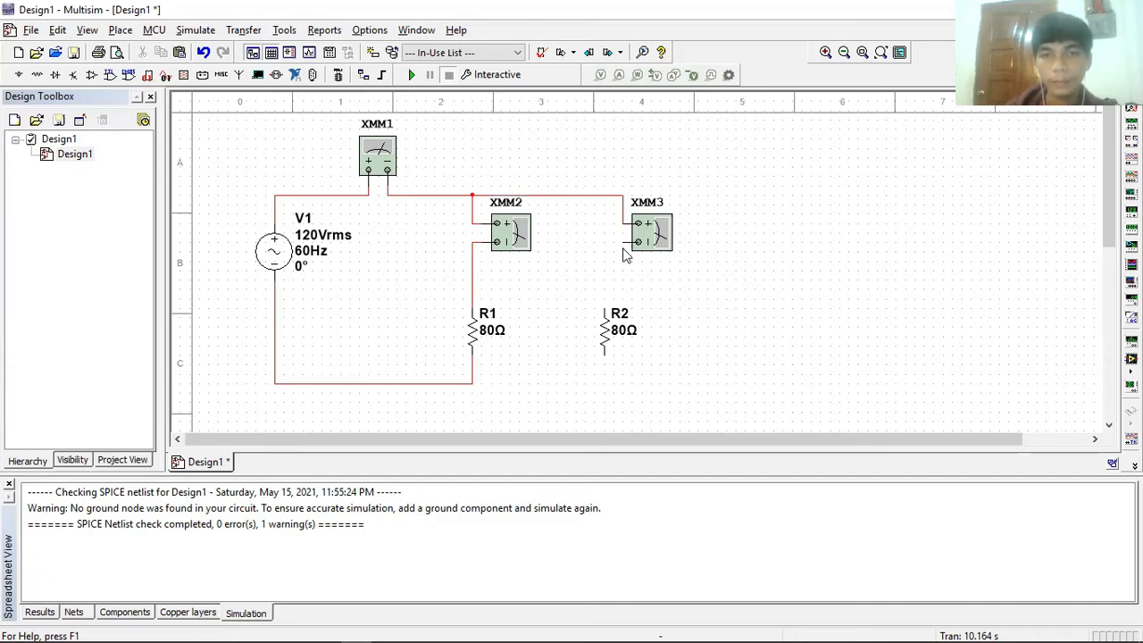
click(618, 329)
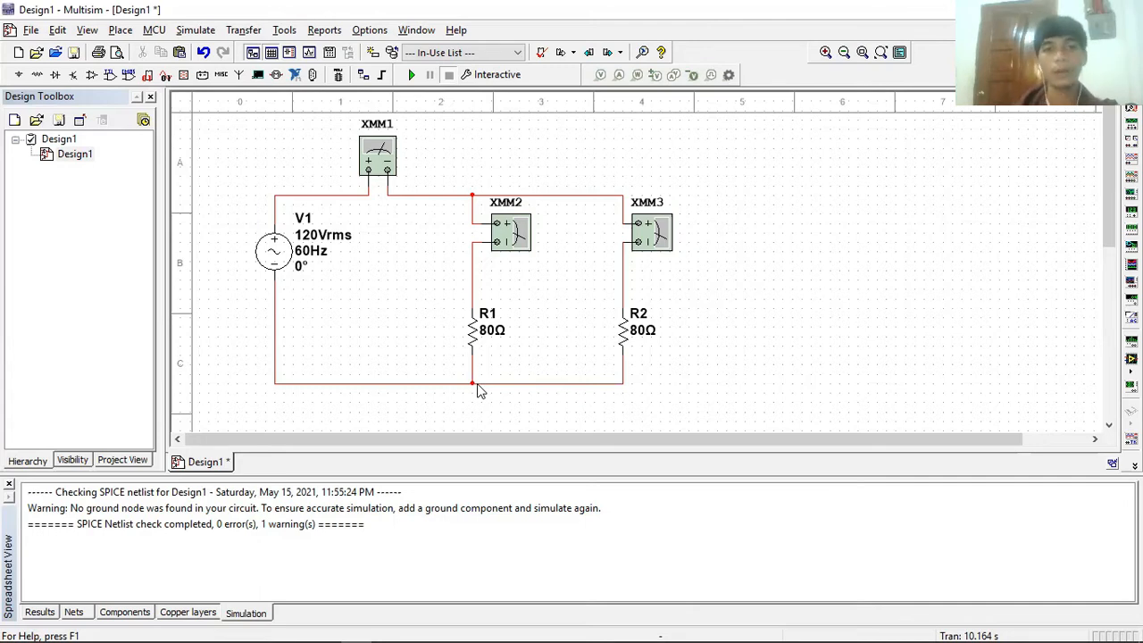
mouse_move(383, 167)
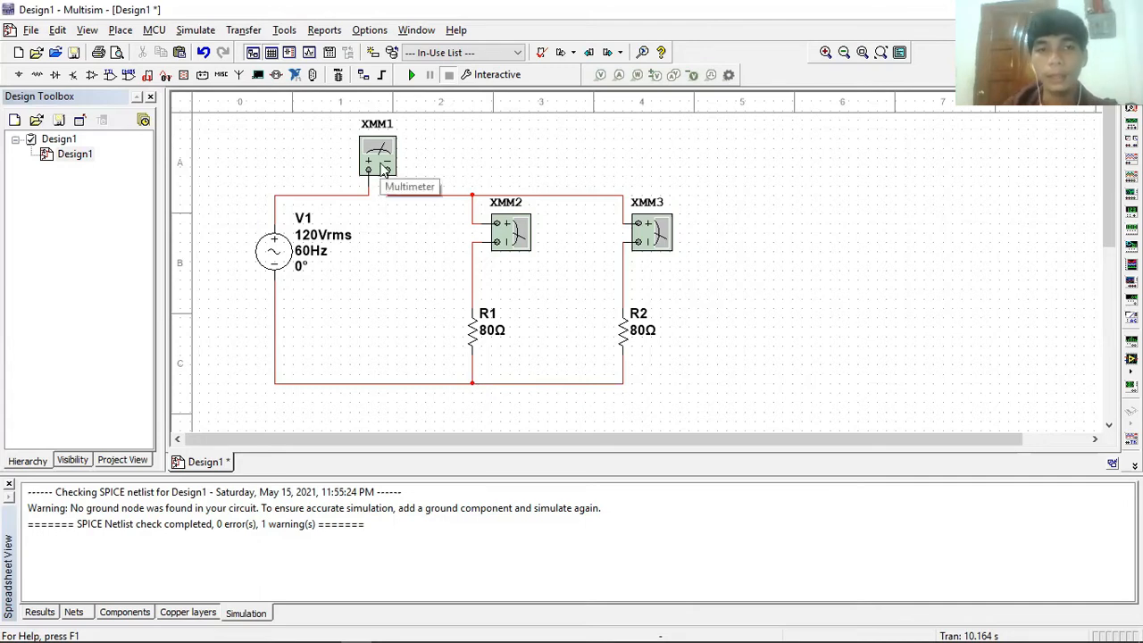
double_click(377, 157)
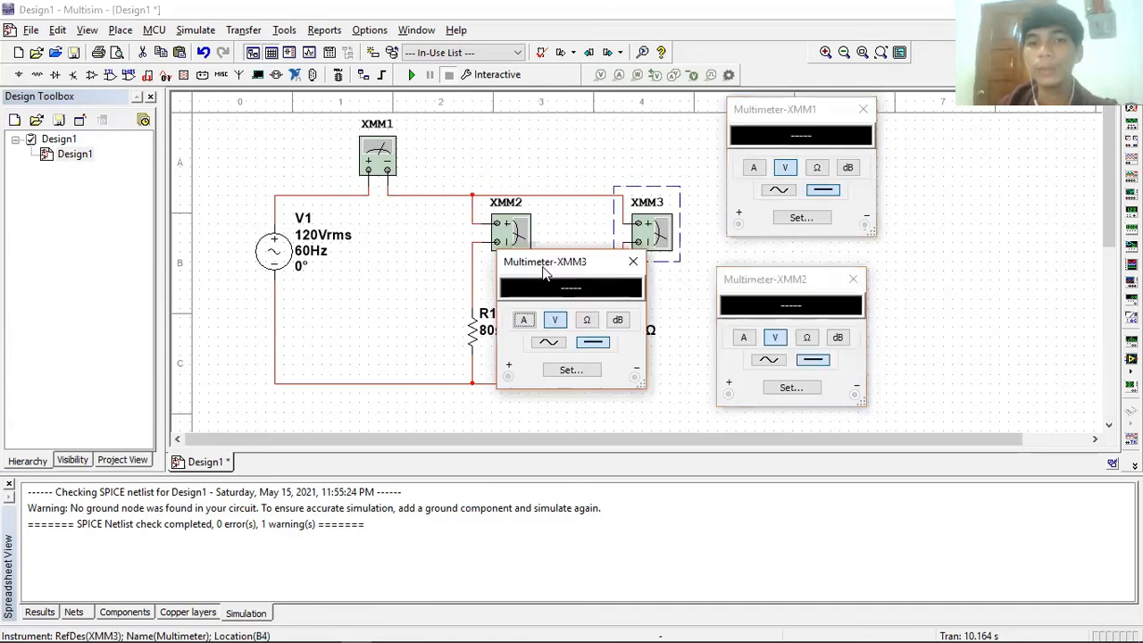
Step: Switch XMM1, XMM2 and XMM3 to the A (current) and AC sine-wave modes
drag(545, 261, 944, 212)
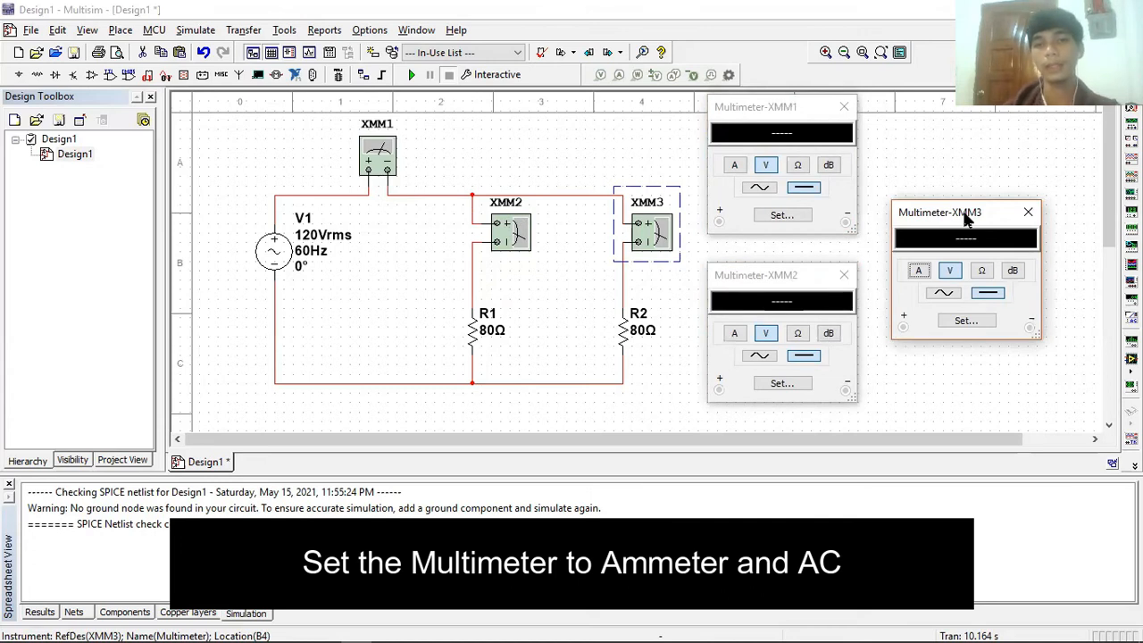
click(734, 164)
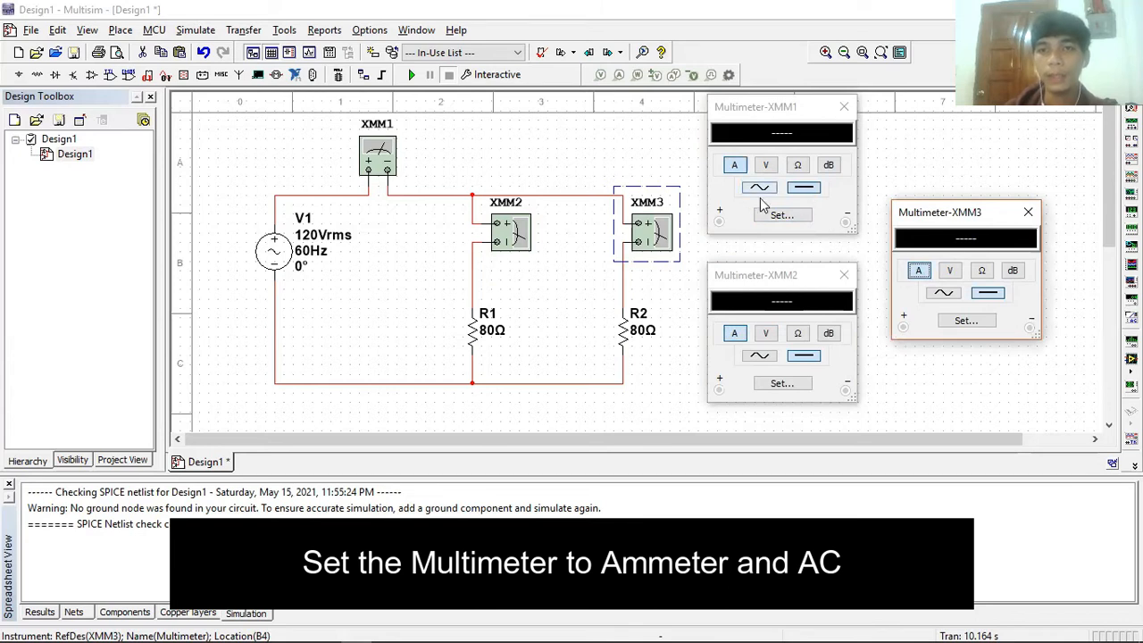
click(803, 187)
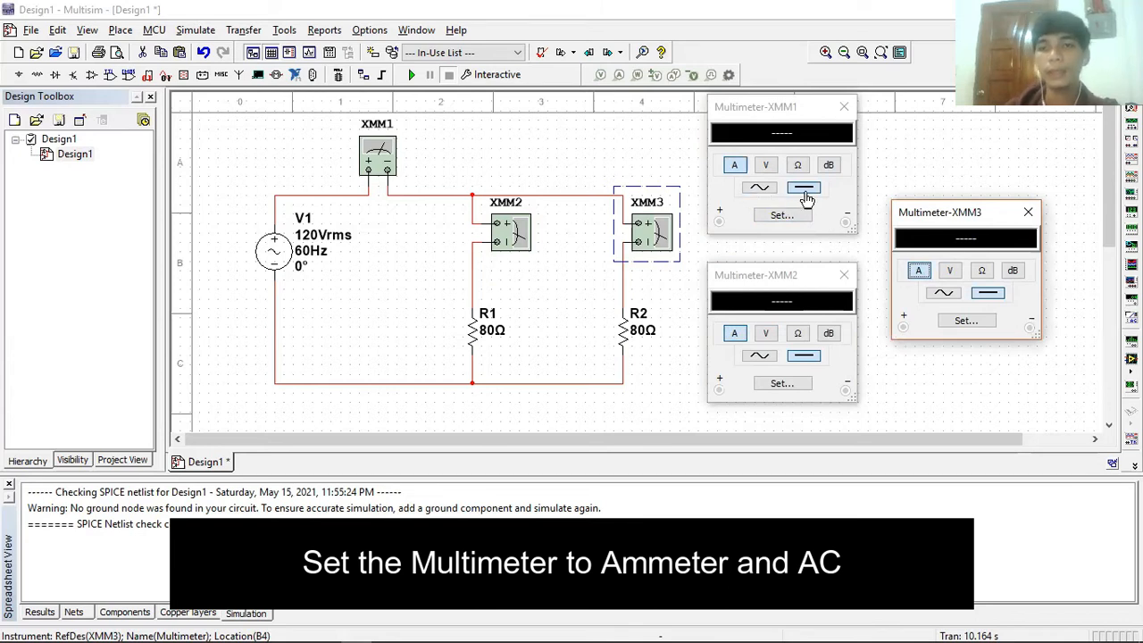
click(758, 188)
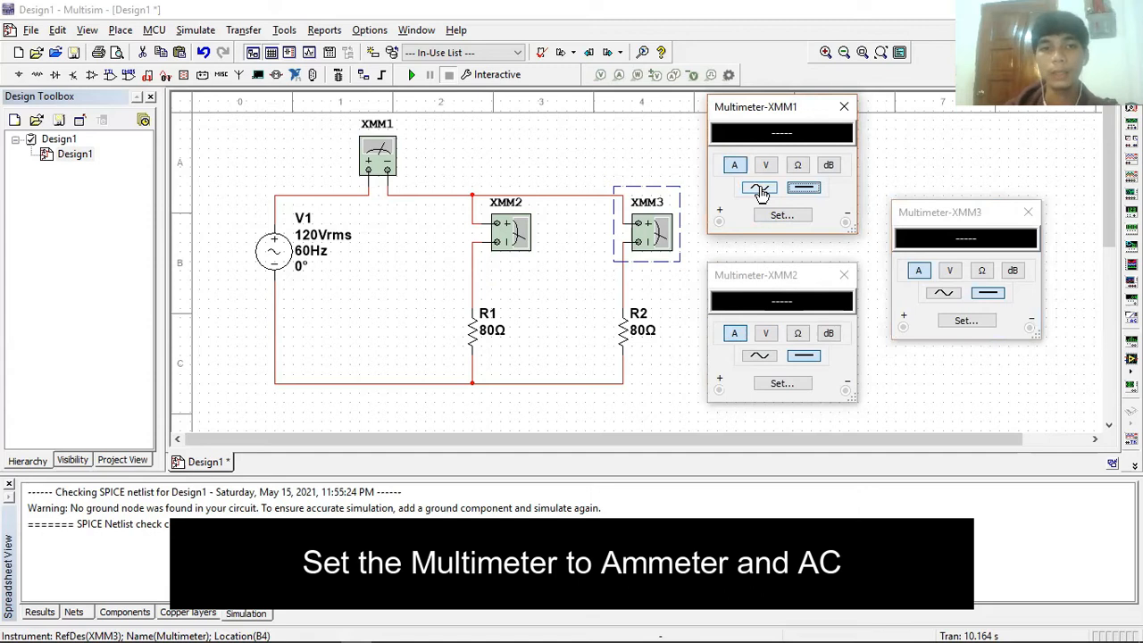
click(759, 187)
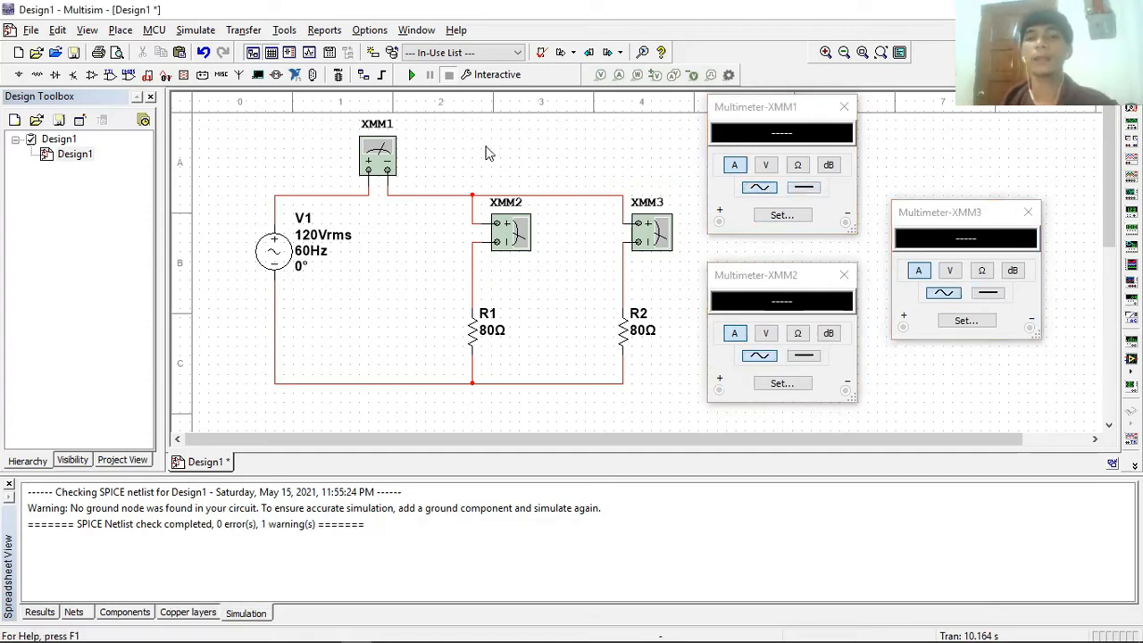
mouse_move(410, 75)
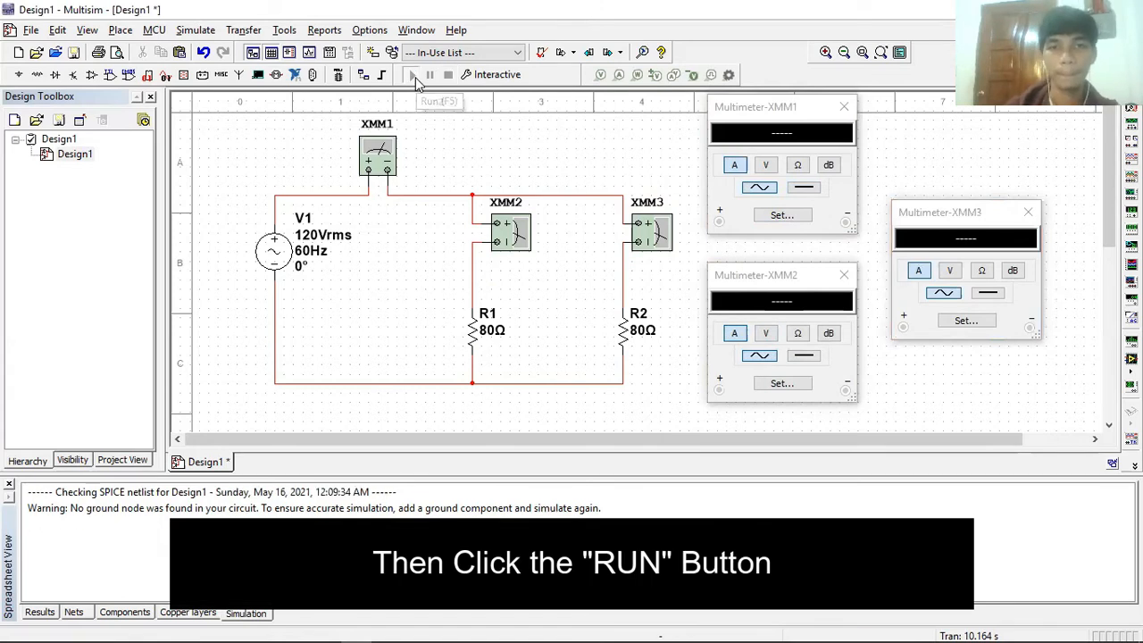
Step: Run the simulation so XMM1 shows 3 A and XMM2 and XMM3 show 1.5 A
click(412, 75)
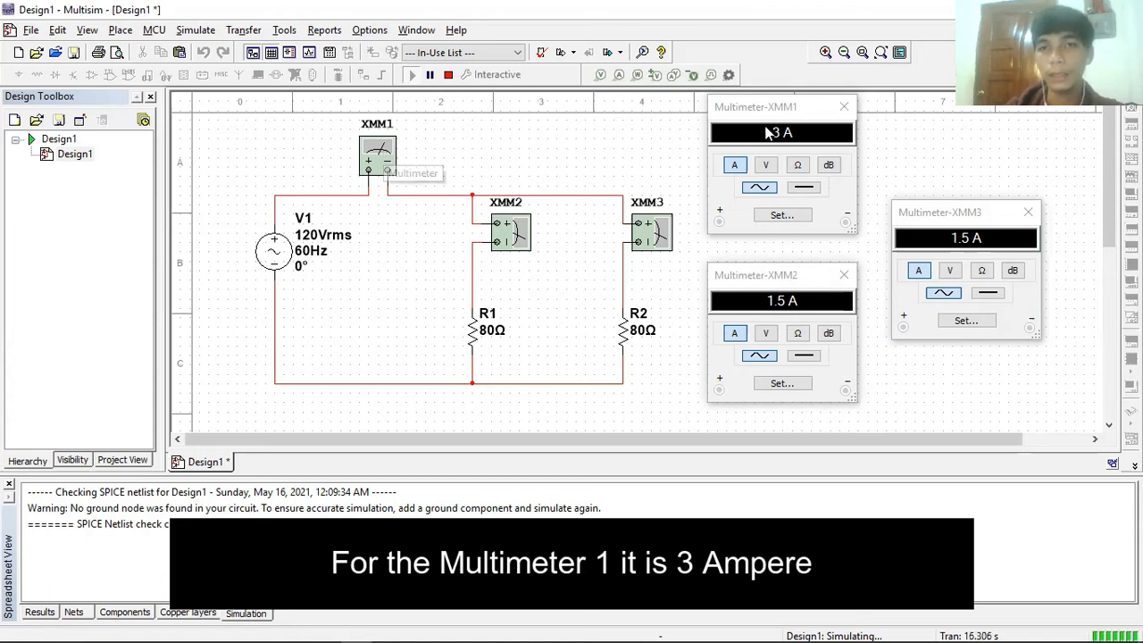
mouse_move(500, 250)
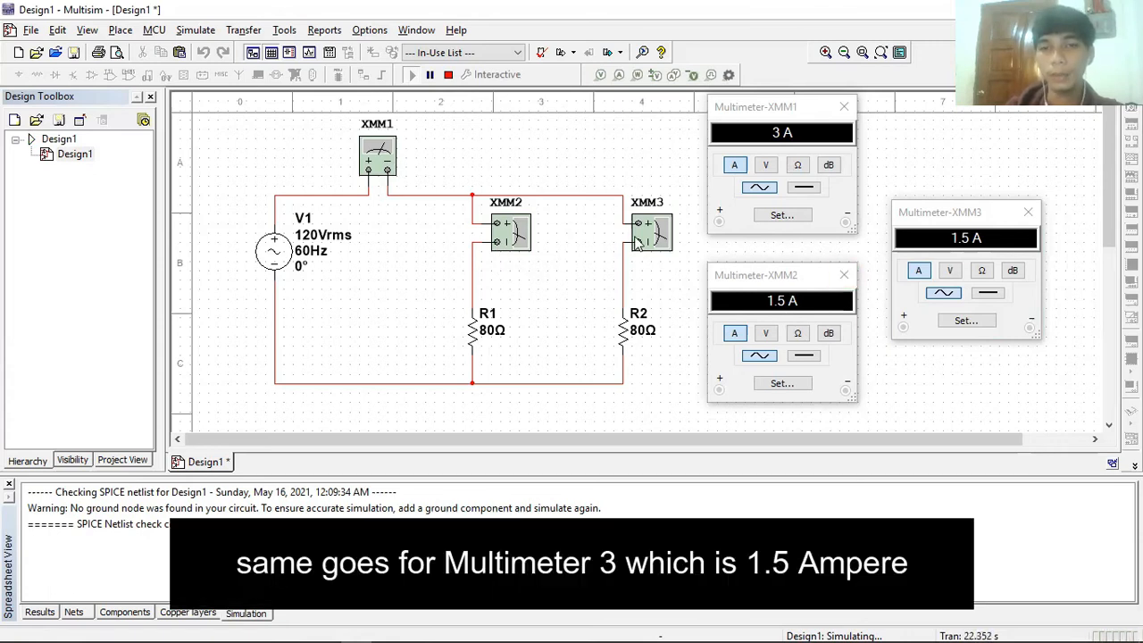
mouse_move(650, 230)
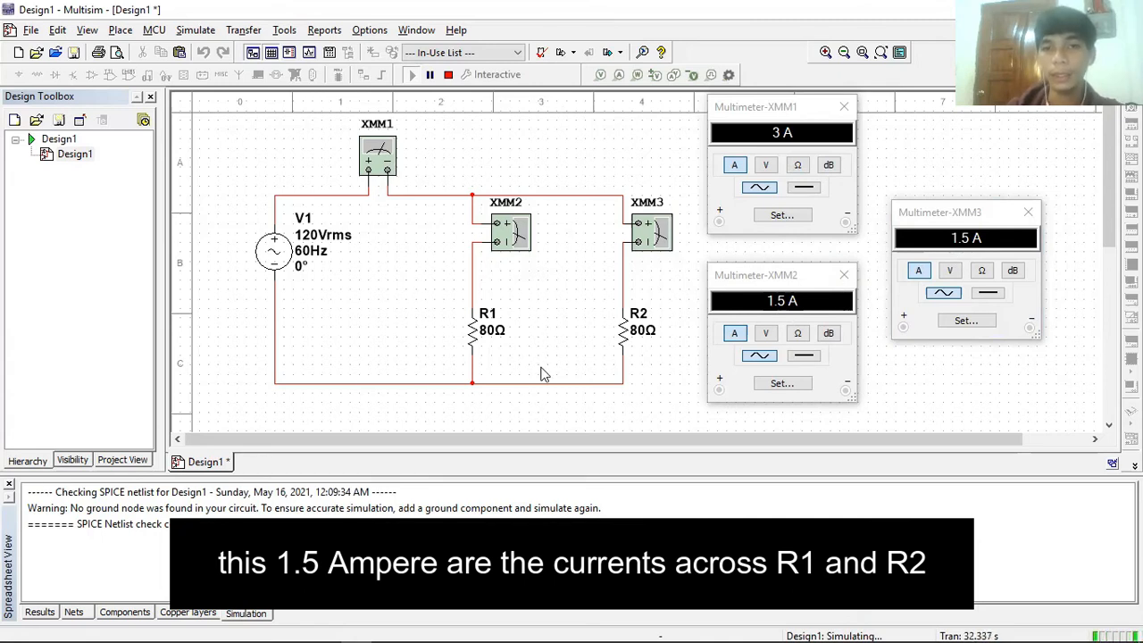
mouse_move(363, 374)
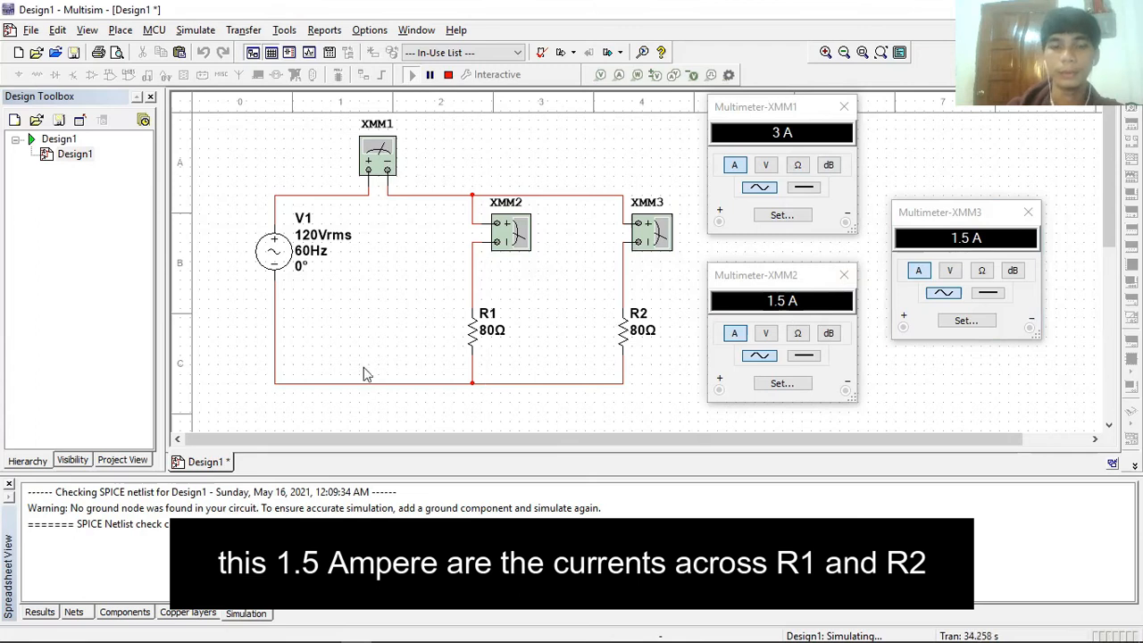
mouse_move(599, 459)
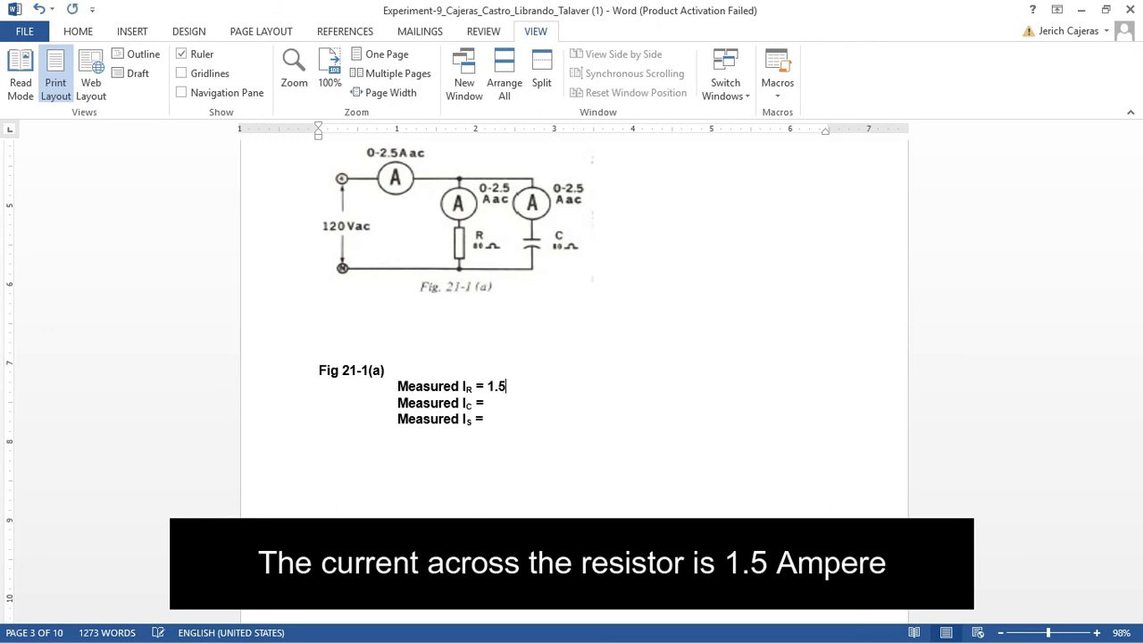
Step: Type the measured values 1.5 A, 1.5 A and 2.12 A into the report
text(A)
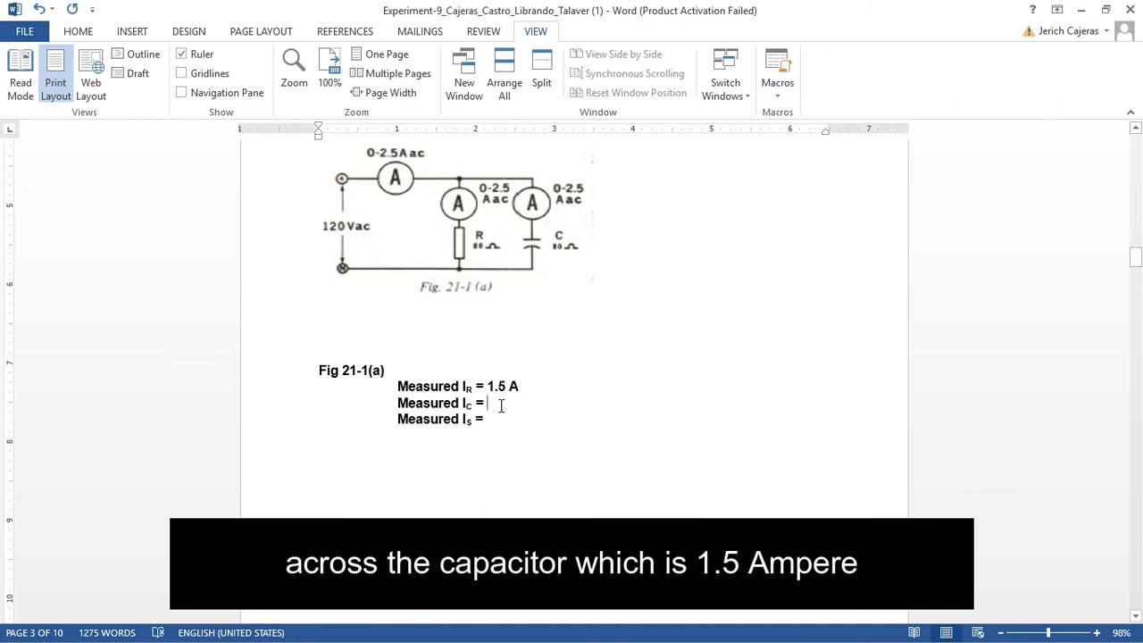
text(1.5)
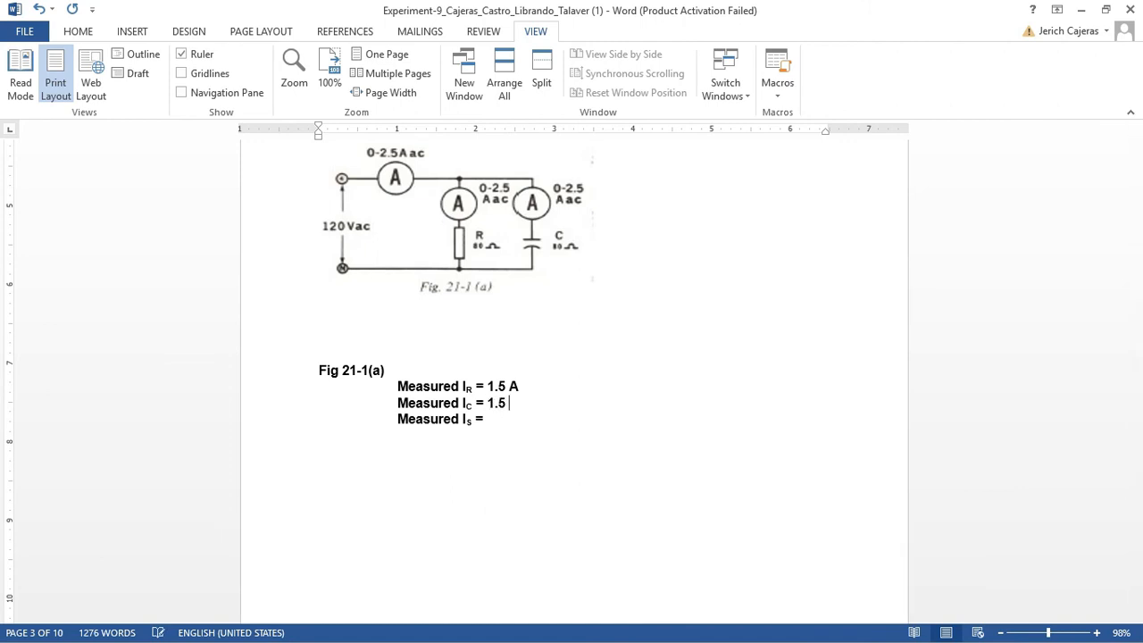
text(A)
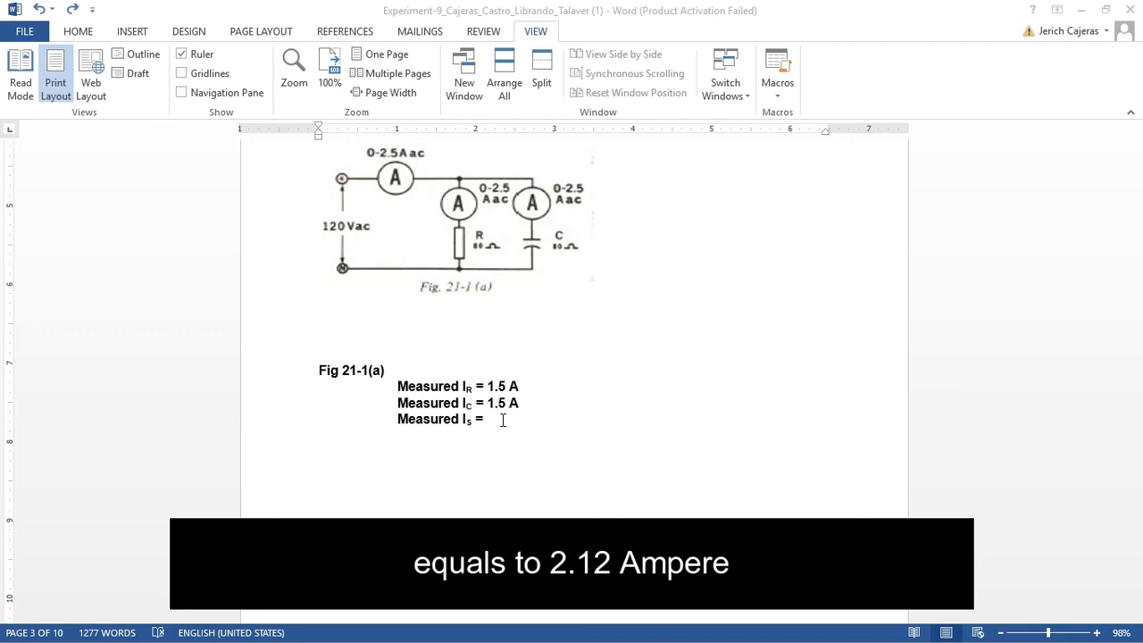
text(2.12)
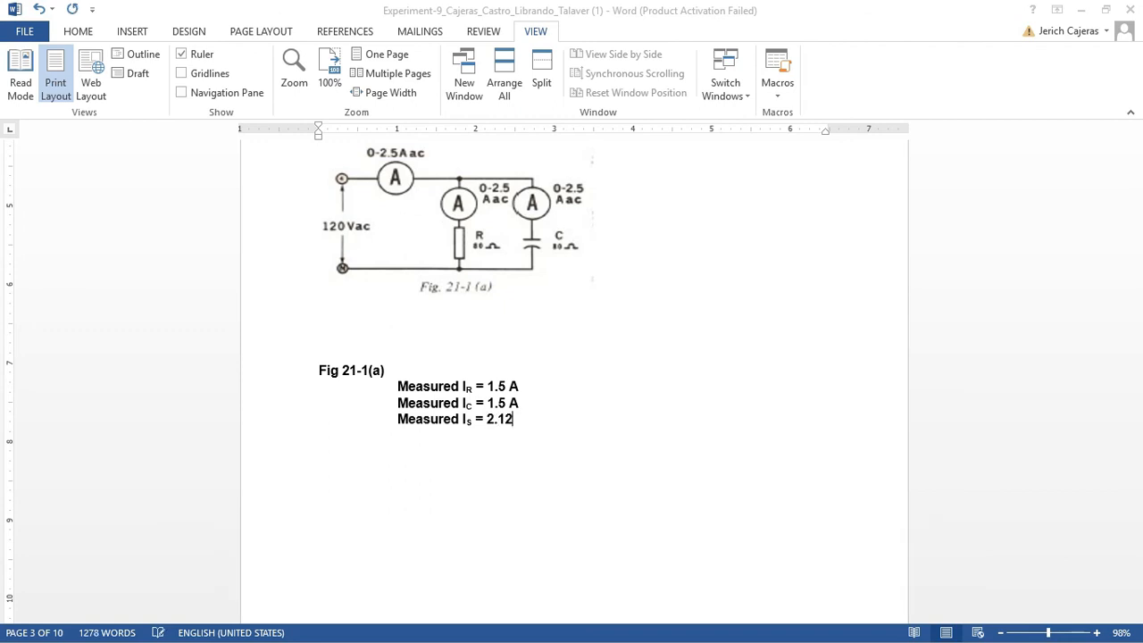
text(A)
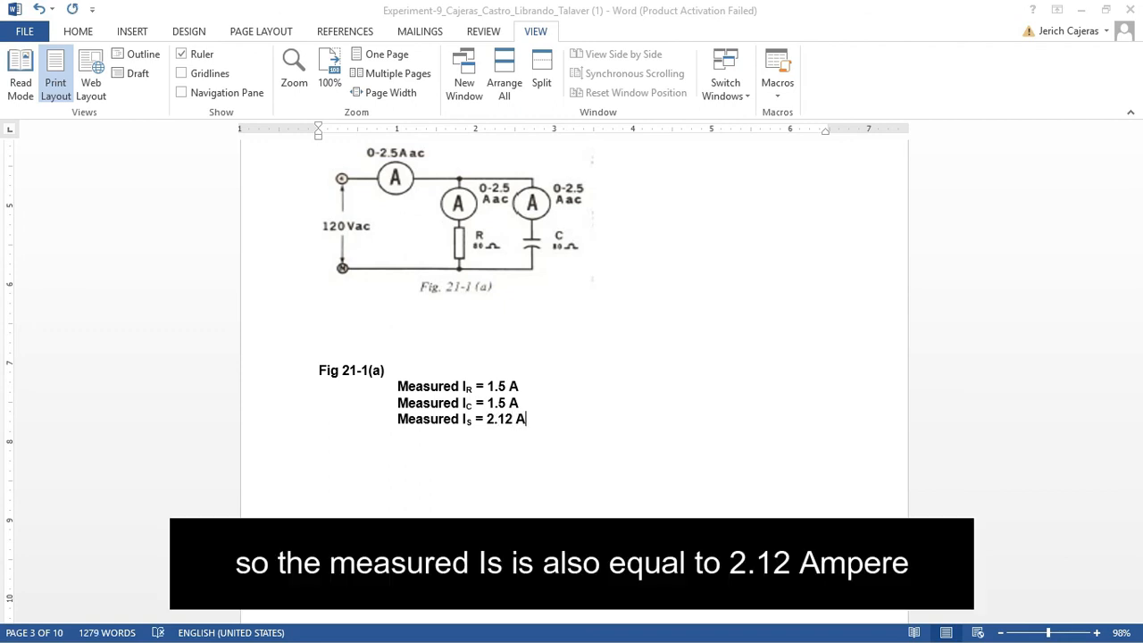